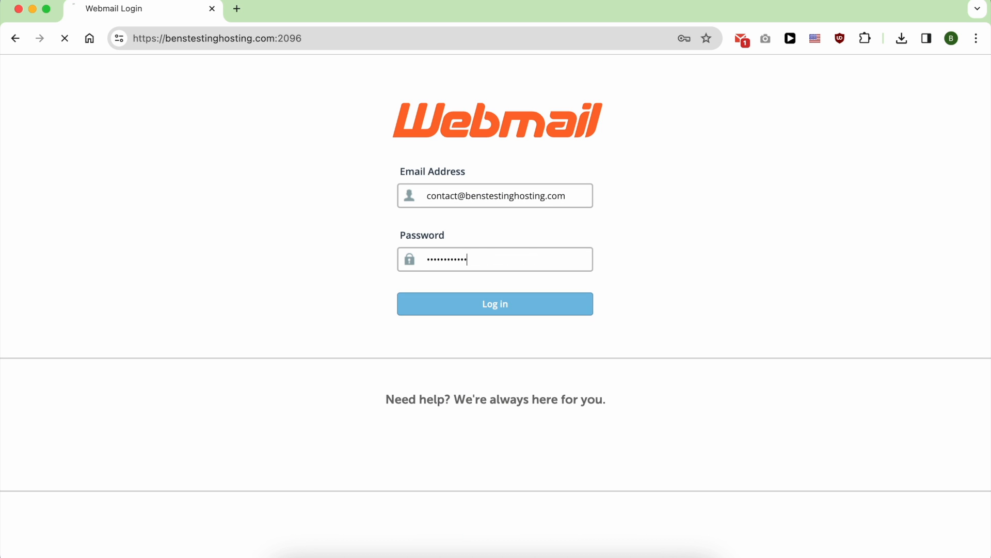
{"action": "left_click", "coordinate": [304, 8]}
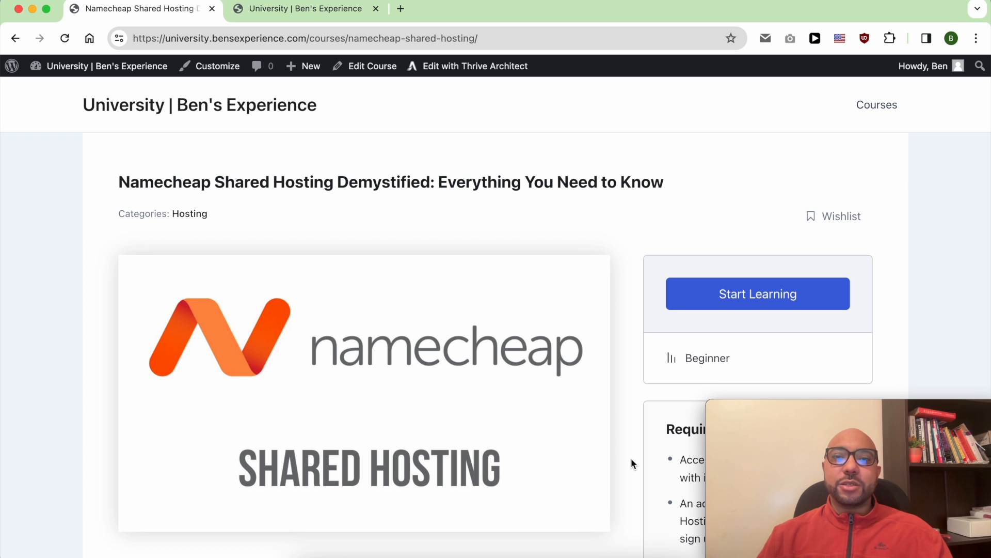
{"action": "scroll", "scroll_direction": "down", "scroll_amount": 3}
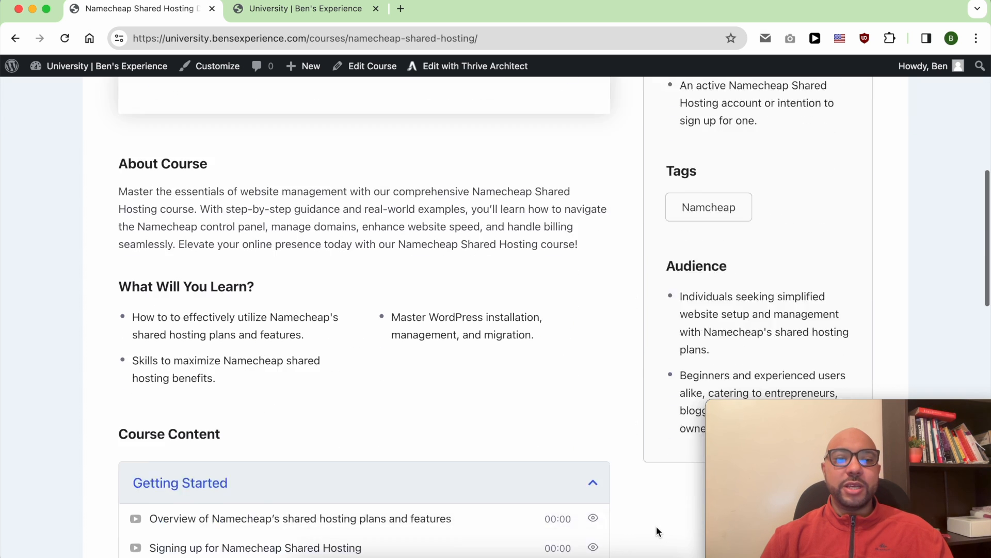
{"action": "scroll", "scroll_direction": "down", "scroll_amount": 3}
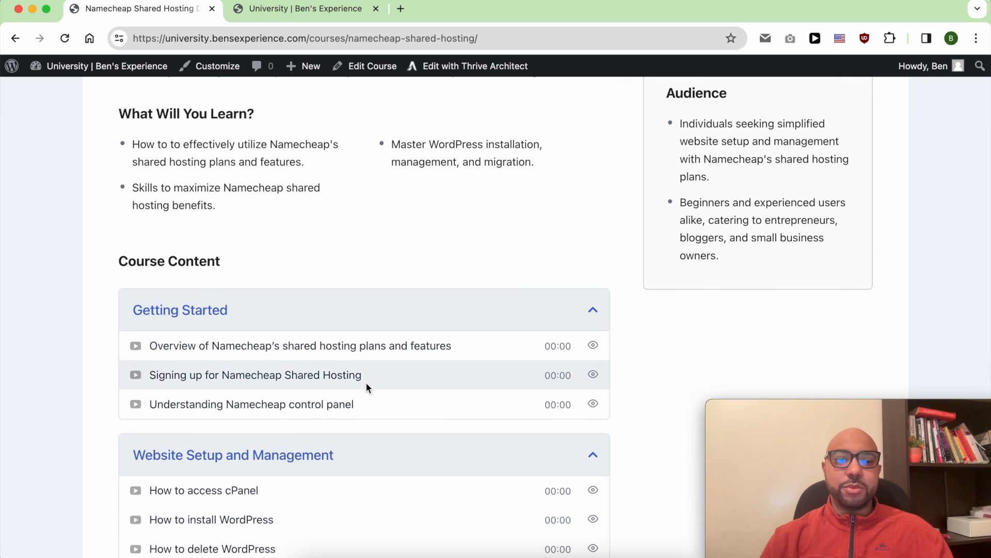
{"action": "scroll", "scroll_direction": "down", "scroll_amount": 3}
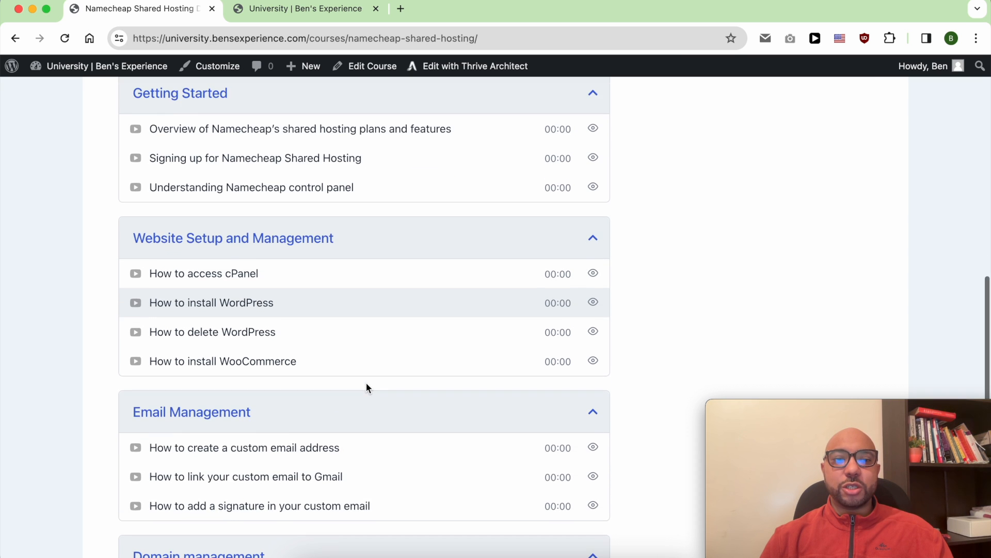
{"action": "scroll", "scroll_direction": "down", "scroll_amount": 3}
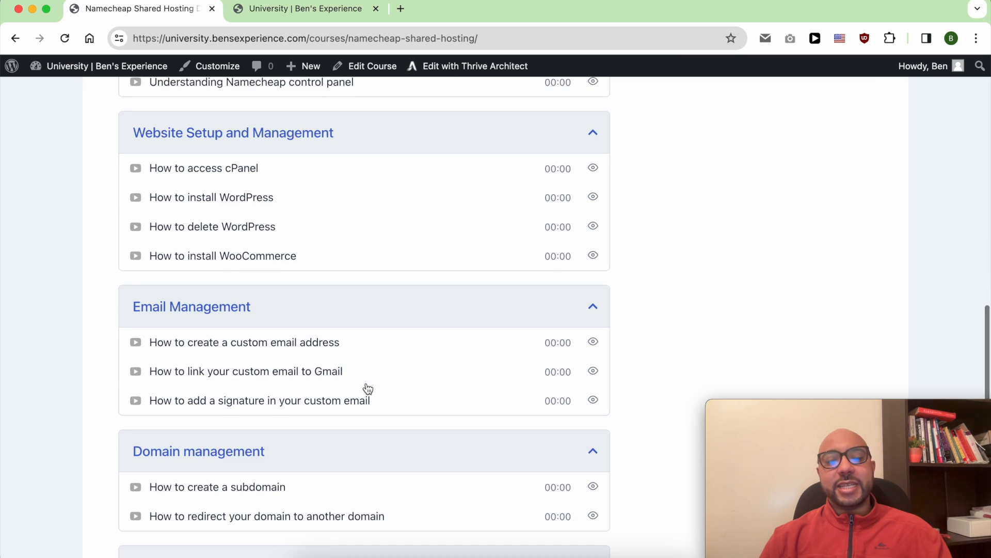
{"action": "scroll", "scroll_direction": "down", "scroll_amount": 3}
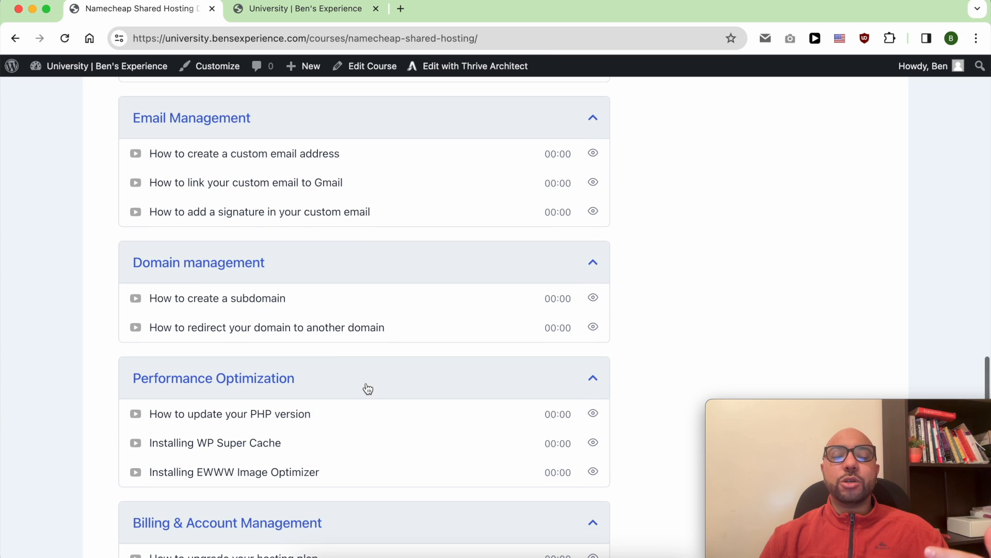
{"action": "scroll", "scroll_direction": "down", "scroll_amount": 3}
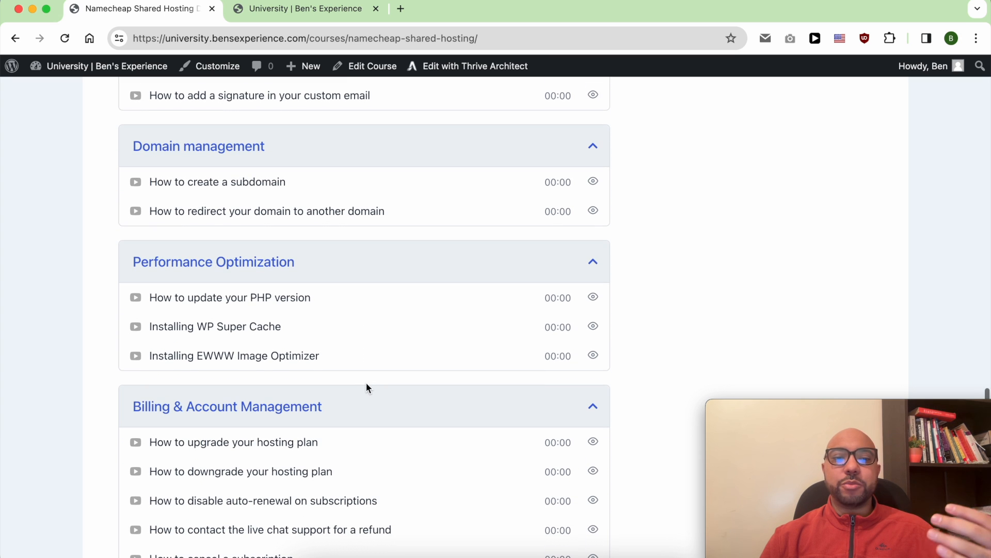
{"action": "scroll", "scroll_direction": "down", "scroll_amount": 3}
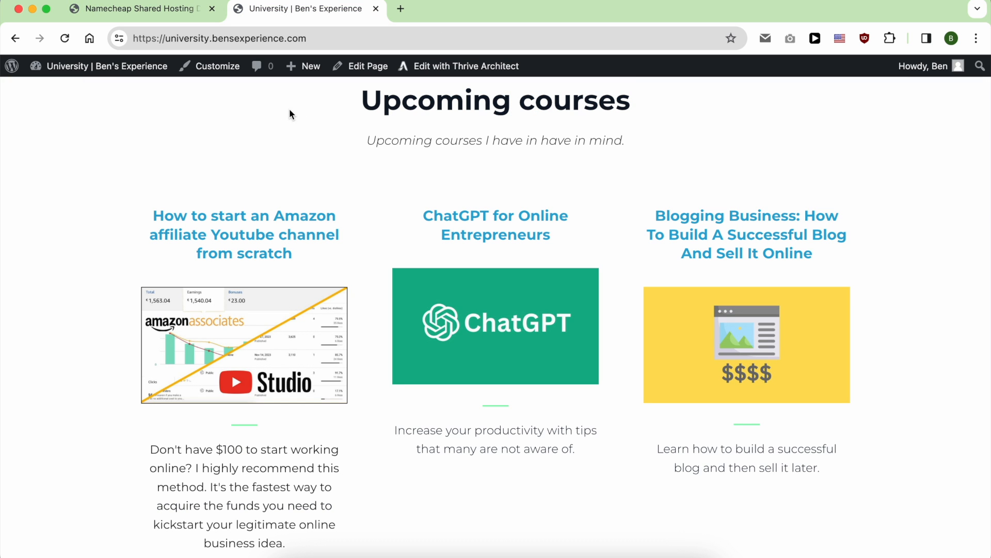
{"action": "mouse_move", "coordinate": [467, 109]}
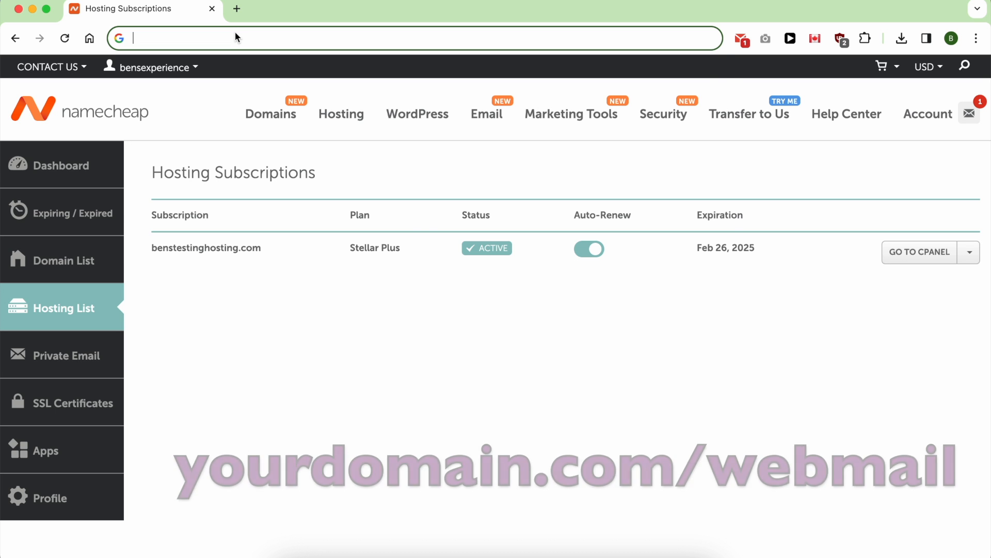
Go to benstestinghosting.com/webmail and continue through the redirect to the Webmail login
{"action": "type", "text": "benstestinghosting.com/webmail"}
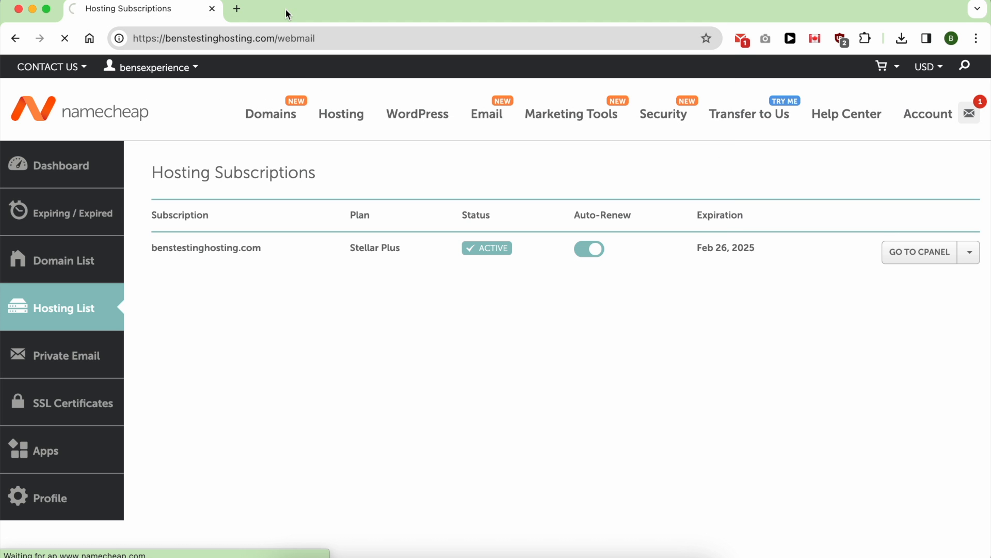
{"action": "left_click", "coordinate": [919, 252]}
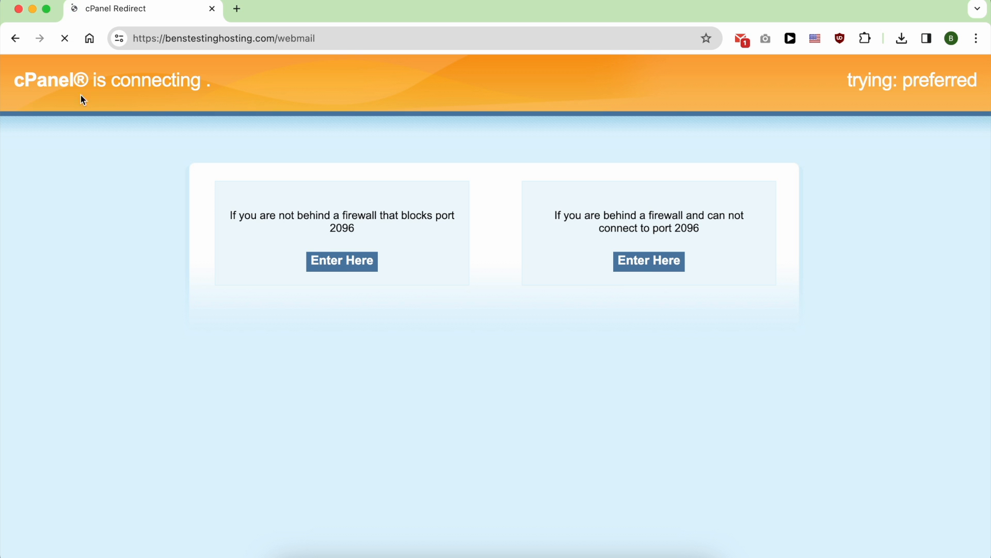
{"action": "left_click", "coordinate": [342, 261]}
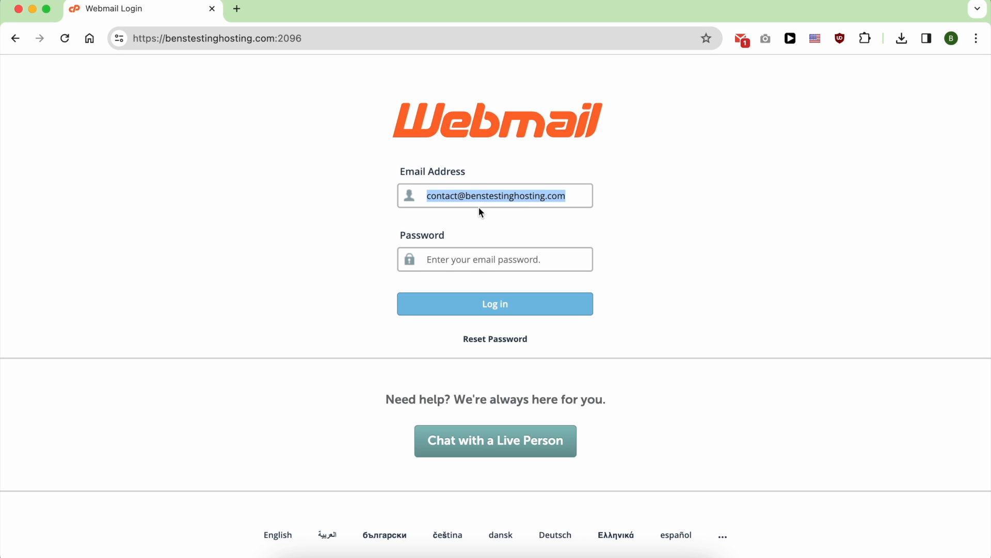
Sign in to the contact mailbox with its password, reaching the Webmail home
{"action": "type", "text": "•••"}
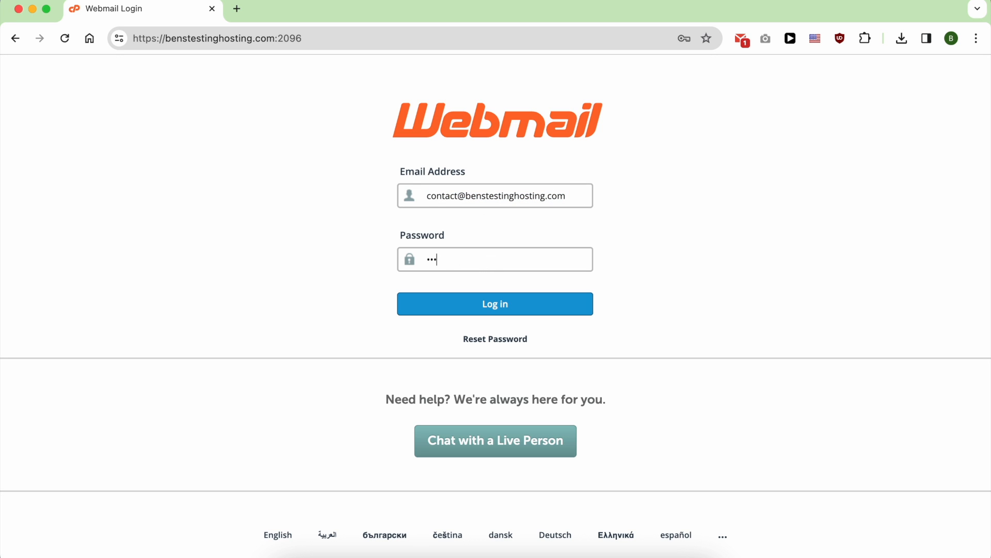
{"action": "left_click", "coordinate": [495, 304]}
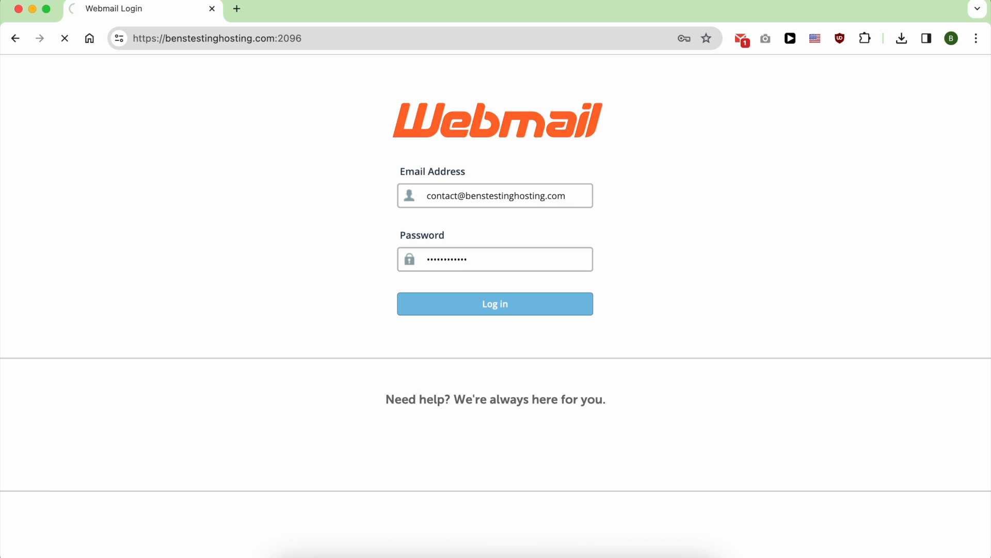
{"action": "left_click", "coordinate": [495, 304]}
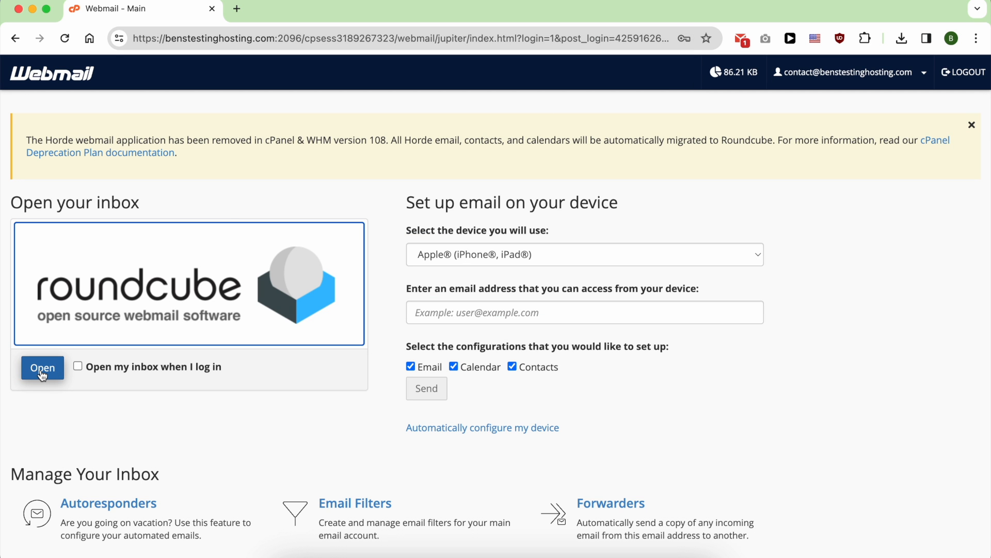
Launch the Roundcube inbox for the contact mailbox from the Webmail home
{"action": "left_click", "coordinate": [41, 368]}
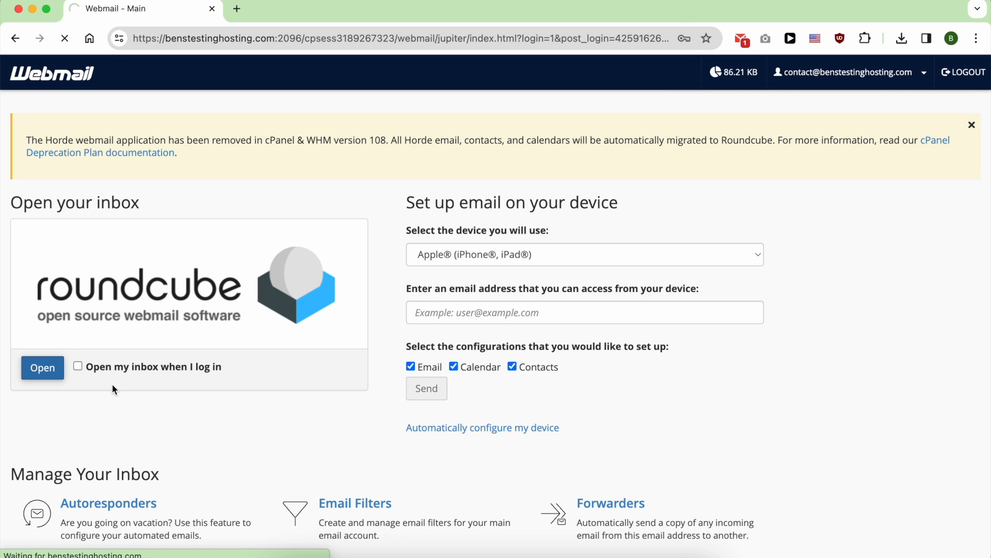
{"action": "mouse_move", "coordinate": [153, 403]}
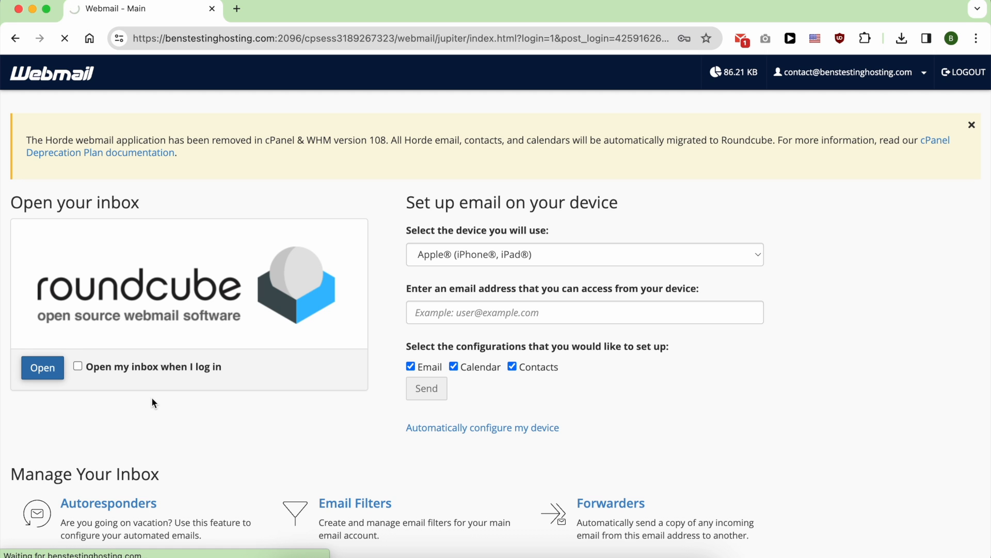
{"action": "left_click", "coordinate": [43, 368]}
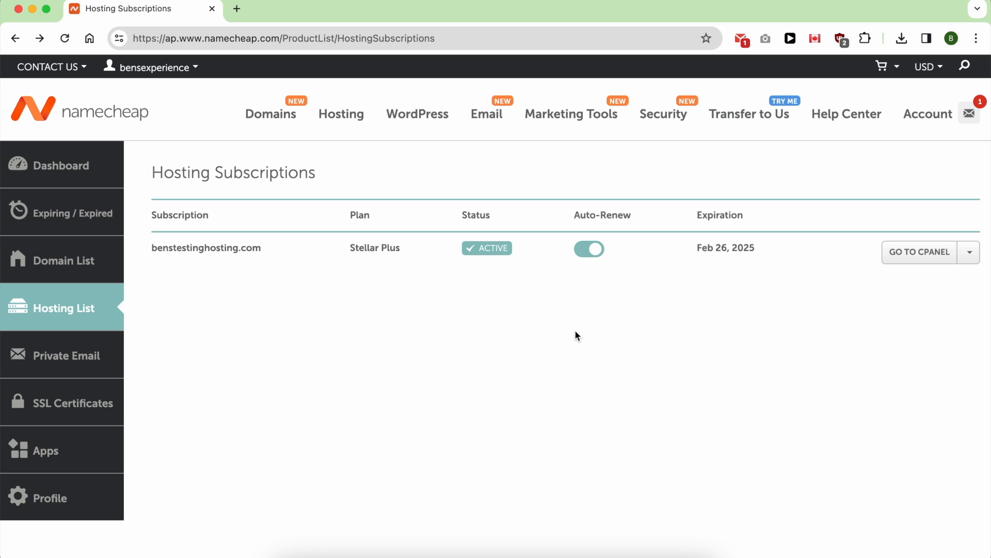
{"action": "mouse_move", "coordinate": [822, 325]}
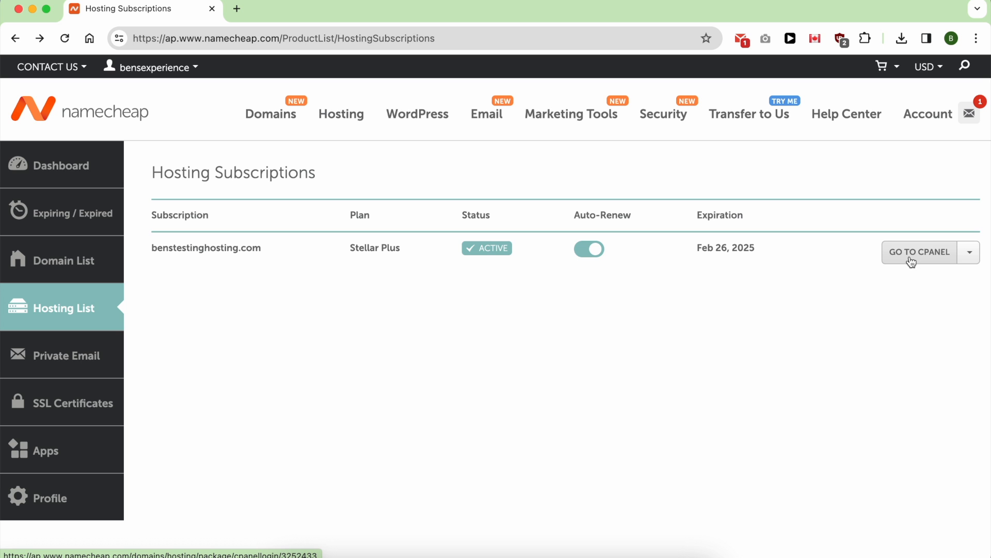
Go to cPanel for the benstestinghosting.com hosting subscription
{"action": "left_click", "coordinate": [920, 252]}
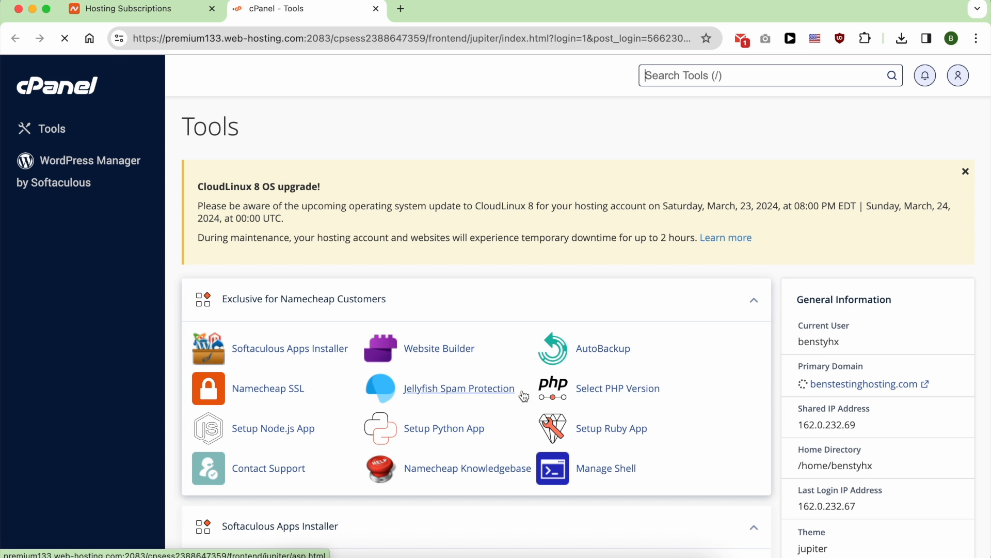
Reach the Email section of cPanel and enter the Email Accounts list
{"action": "scroll", "scroll_direction": "down", "scroll_amount": 3}
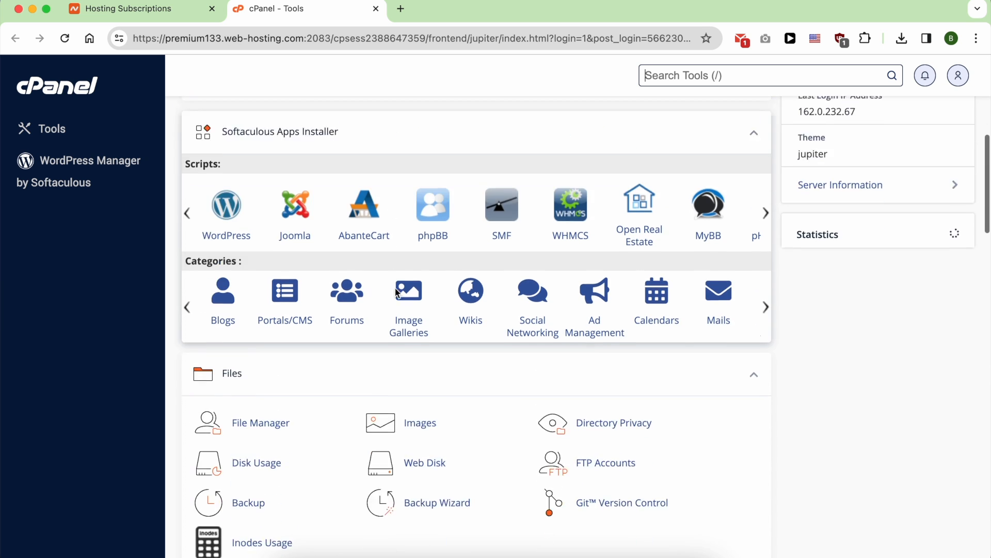
{"action": "scroll", "scroll_direction": "down", "scroll_amount": 3}
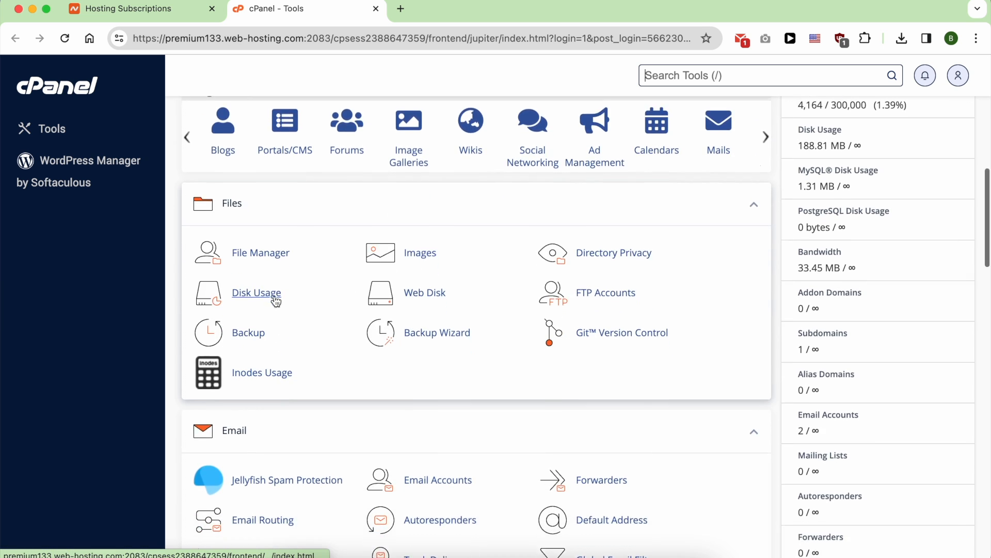
{"action": "scroll", "scroll_direction": "down", "scroll_amount": 3}
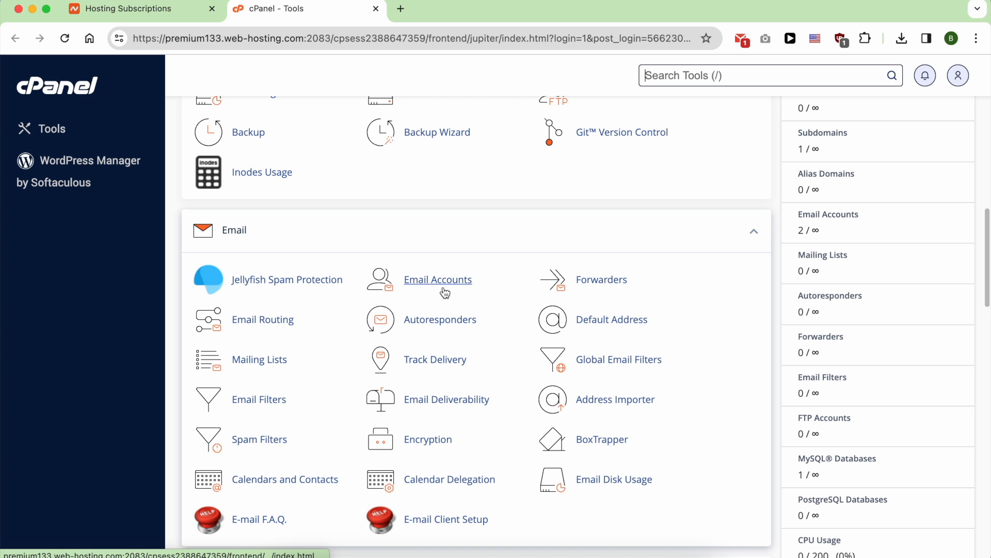
{"action": "left_click", "coordinate": [438, 280]}
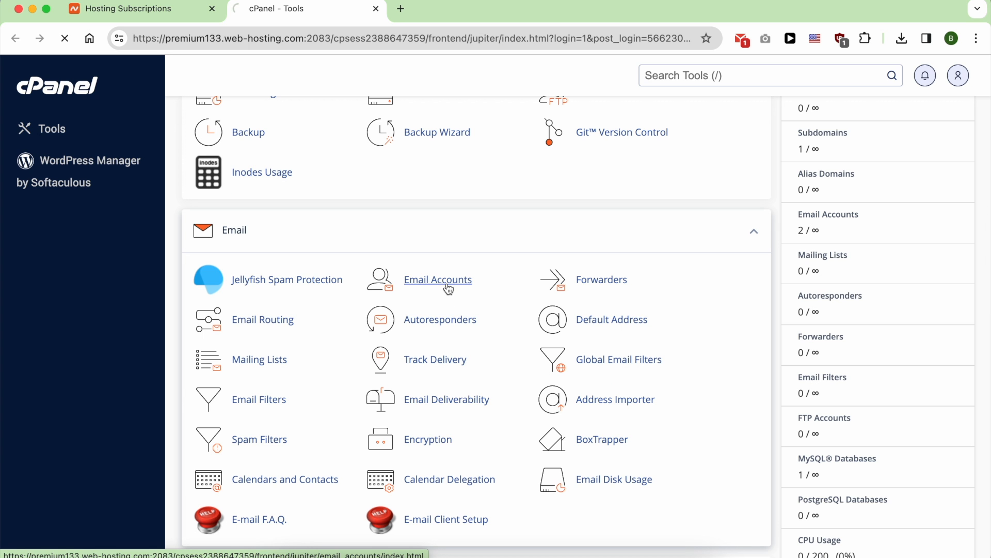
{"action": "left_click", "coordinate": [438, 280]}
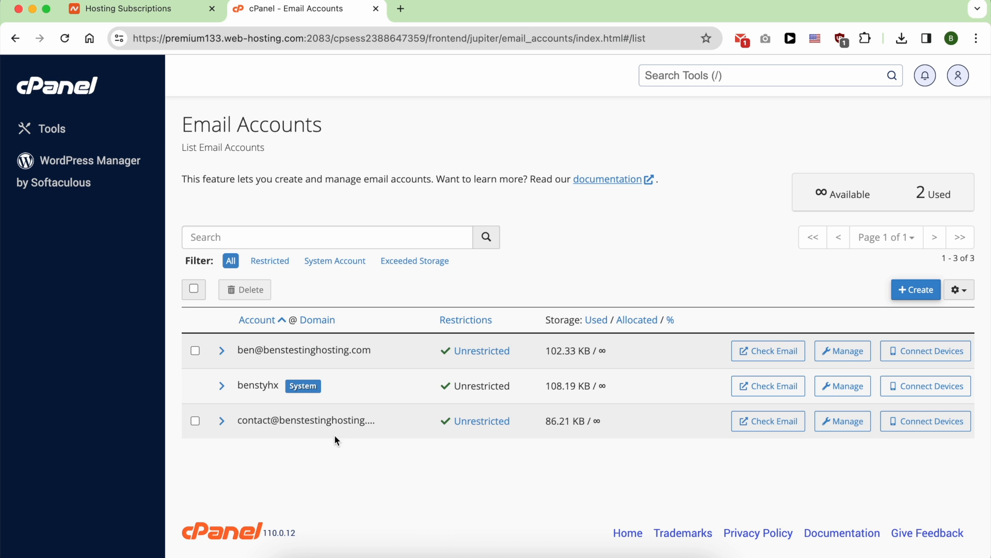
{"action": "mouse_move", "coordinate": [612, 437]}
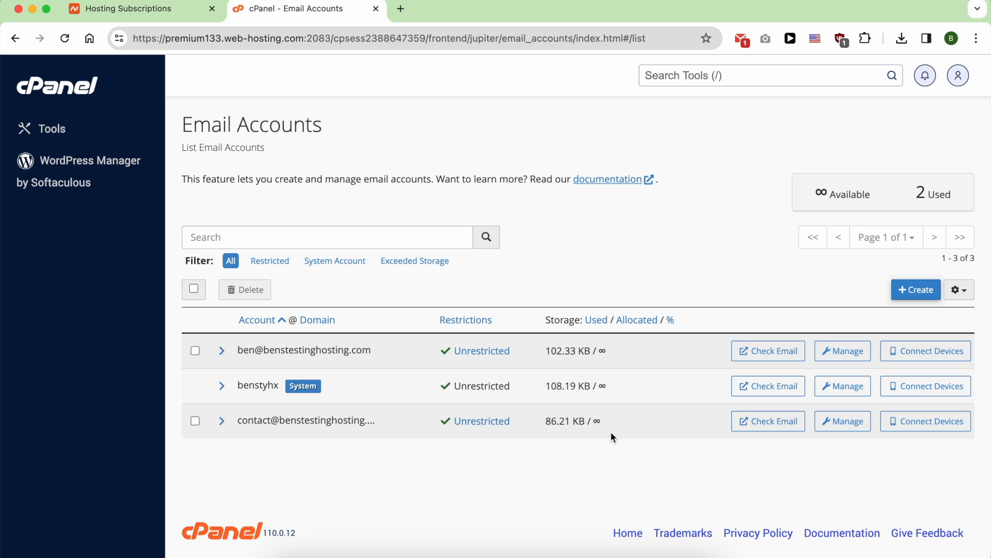
Check Email for the contact account and launch its Roundcube inbox
{"action": "left_click", "coordinate": [767, 420]}
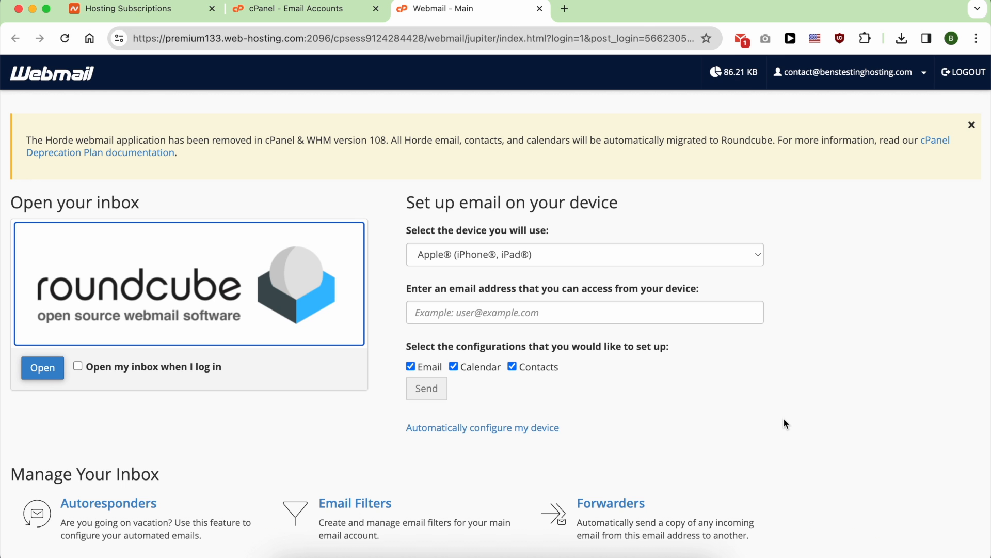
{"action": "left_click", "coordinate": [41, 368]}
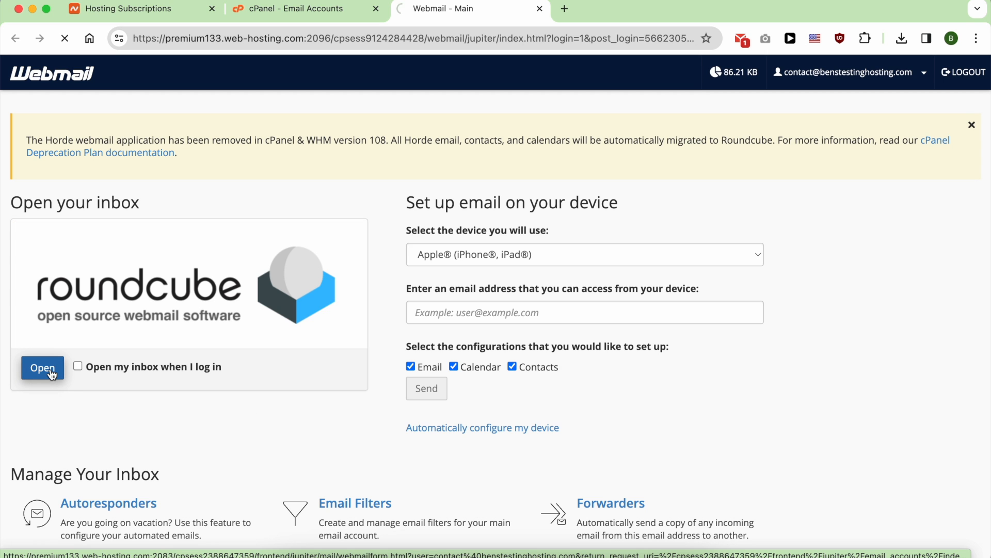
{"action": "left_click", "coordinate": [42, 367]}
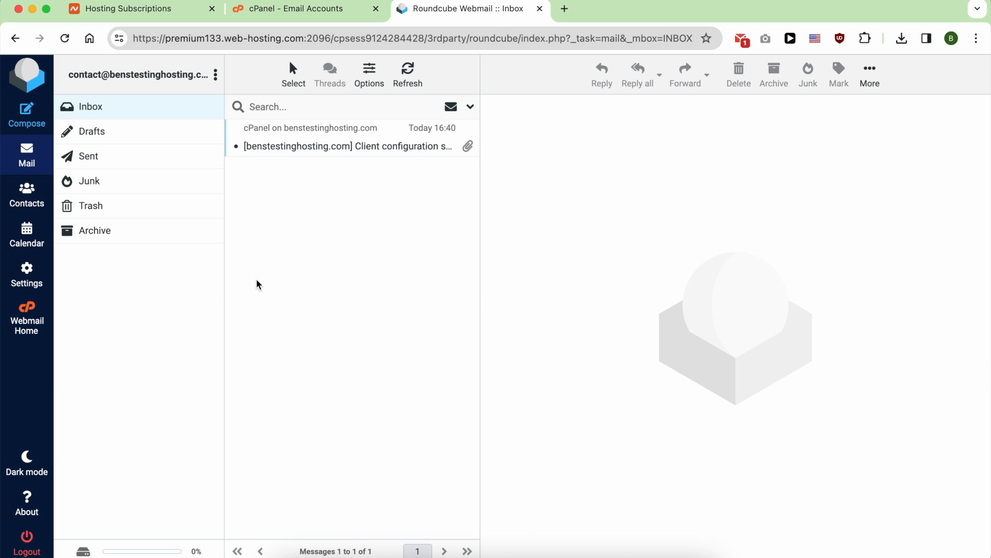
{"action": "mouse_move", "coordinate": [263, 281]}
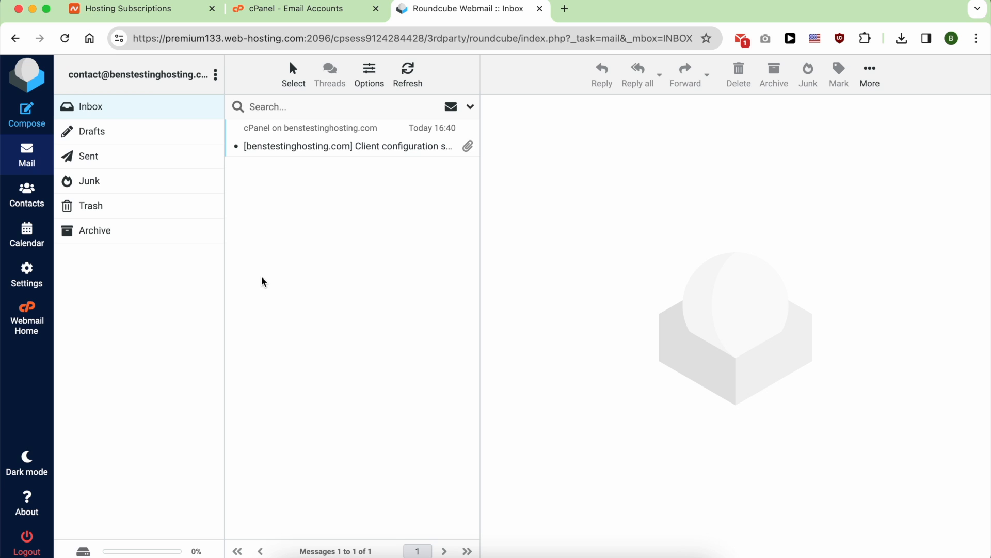